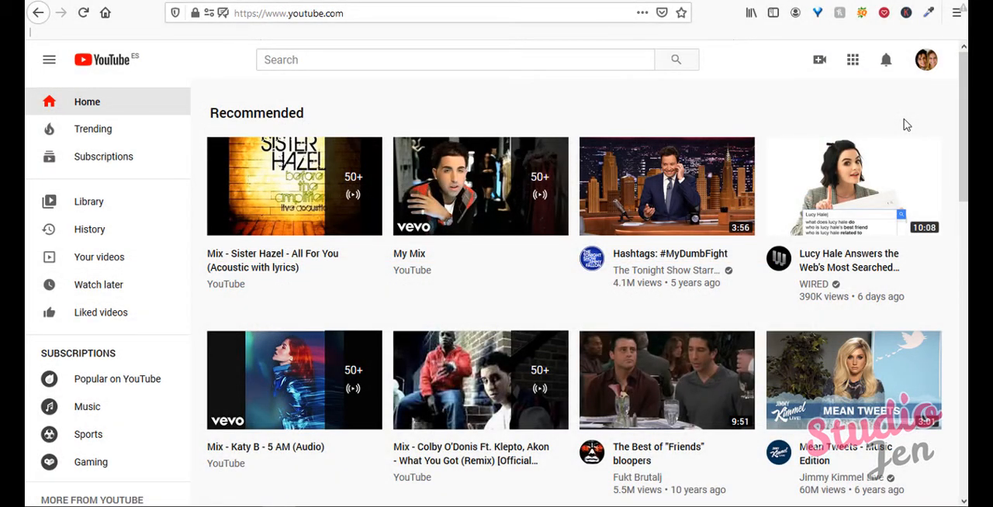
mouse_move(926, 66)
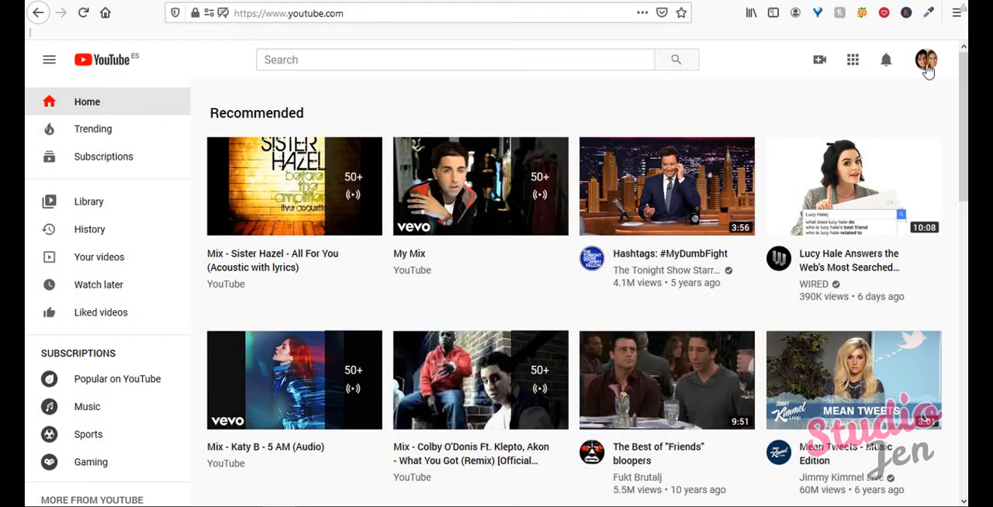
Reach your channel page, dismiss the banner upload, and select the channel profile picture
click(927, 59)
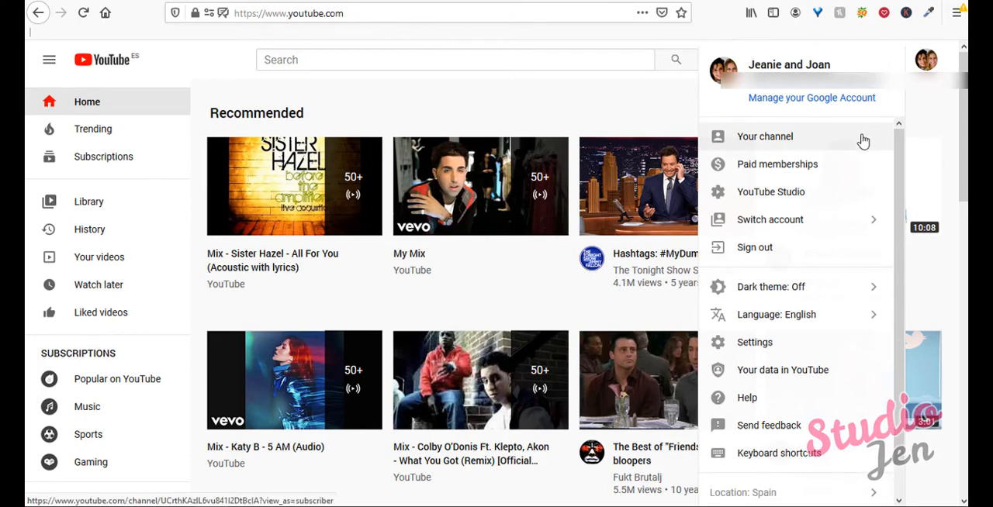
click(764, 136)
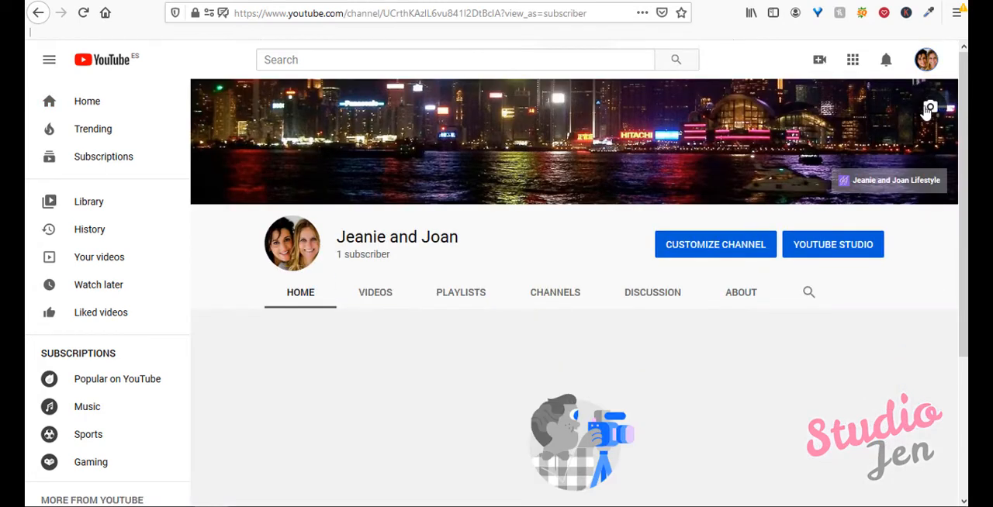
click(930, 107)
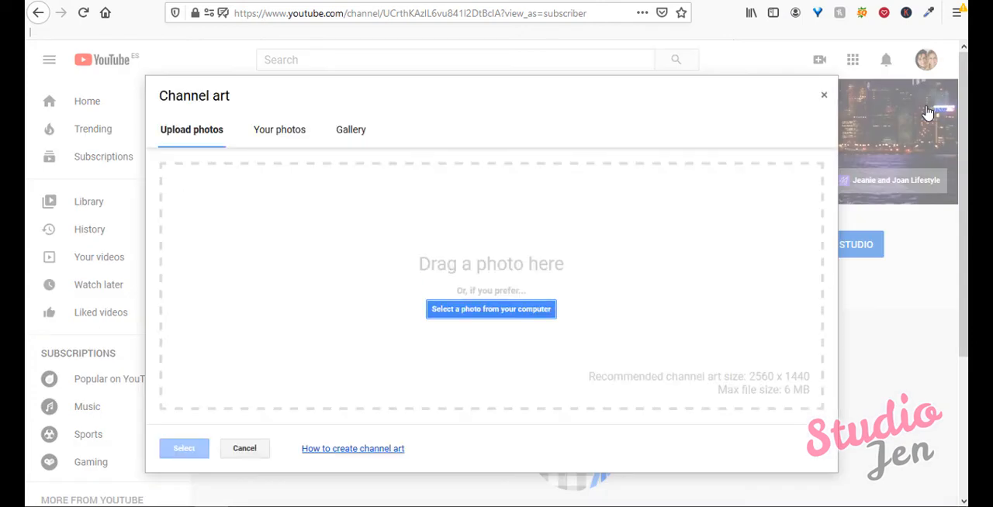
click(244, 448)
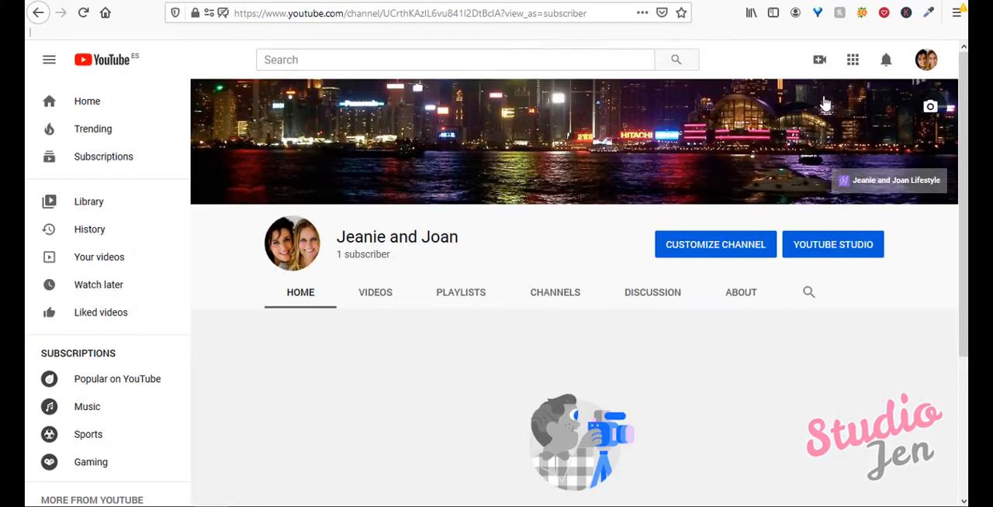
mouse_move(355, 218)
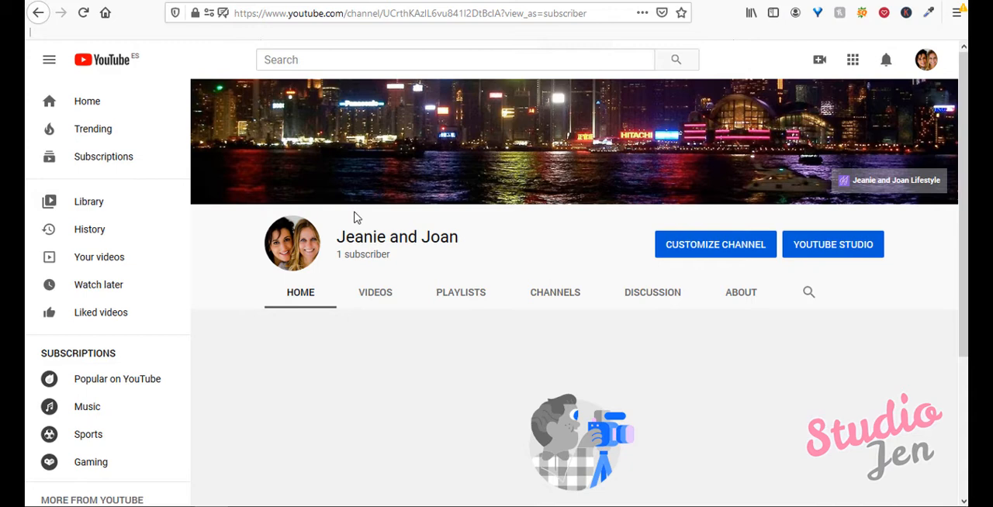
click(292, 243)
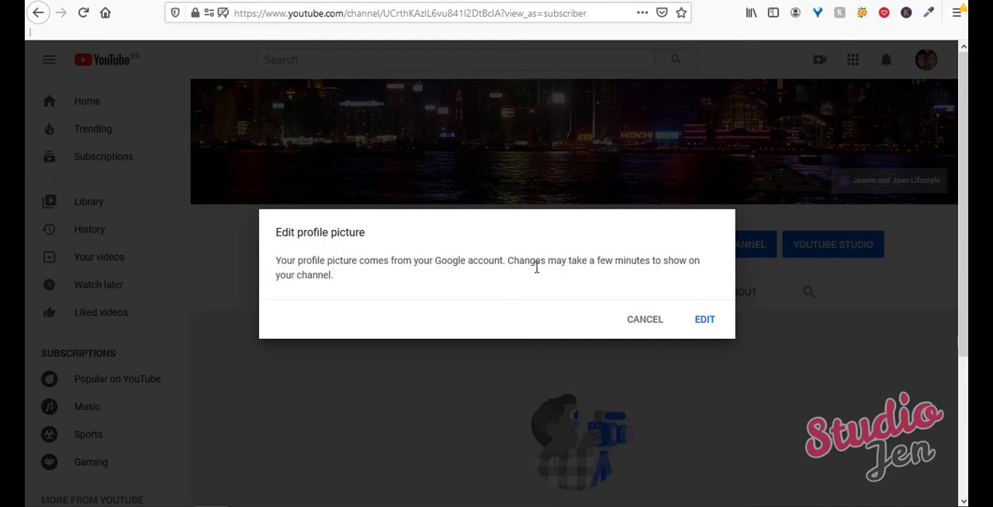
mouse_move(703, 318)
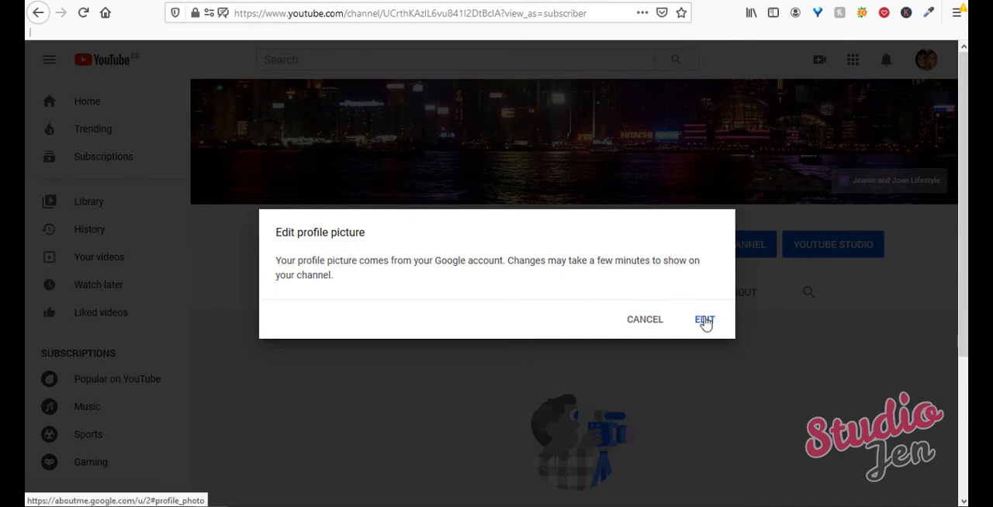
Continue to Google About me and view the profile photo choices without changing the photo
click(703, 320)
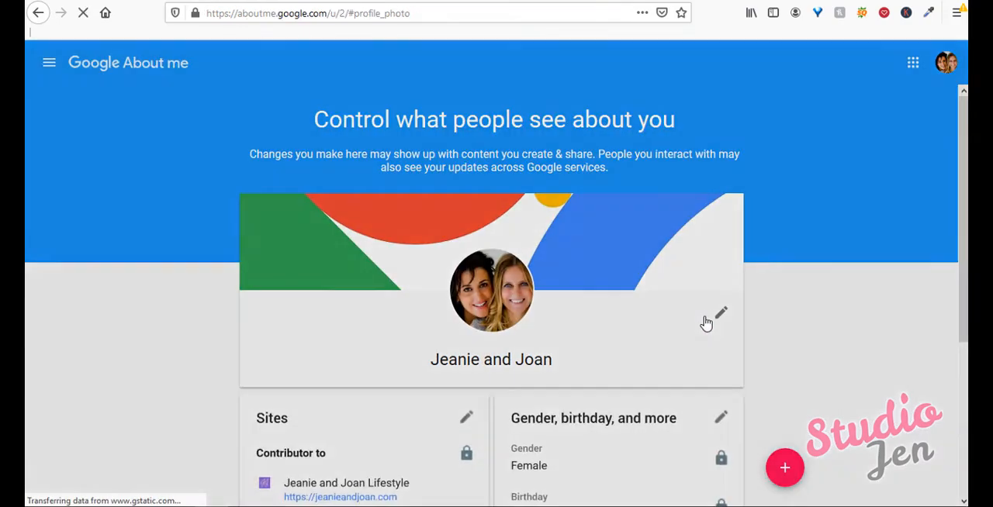
click(720, 317)
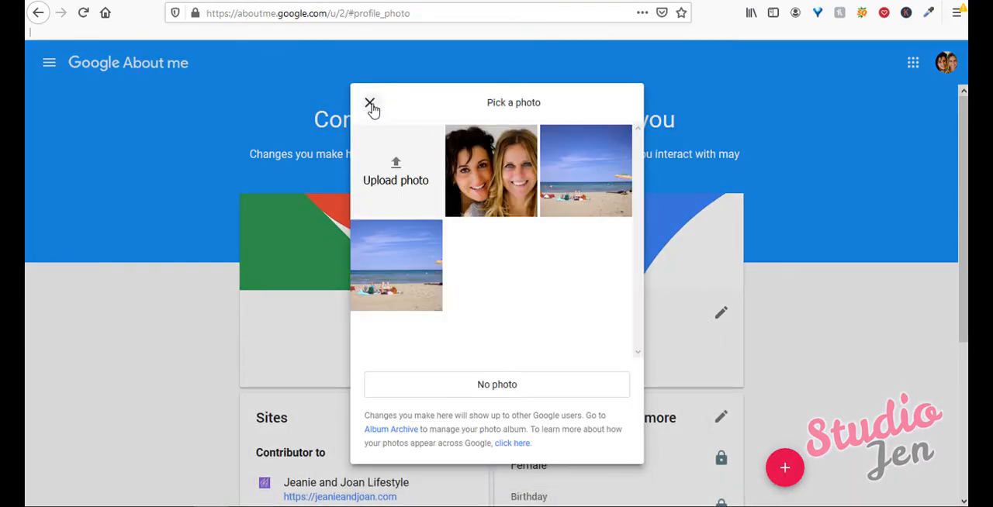
click(370, 103)
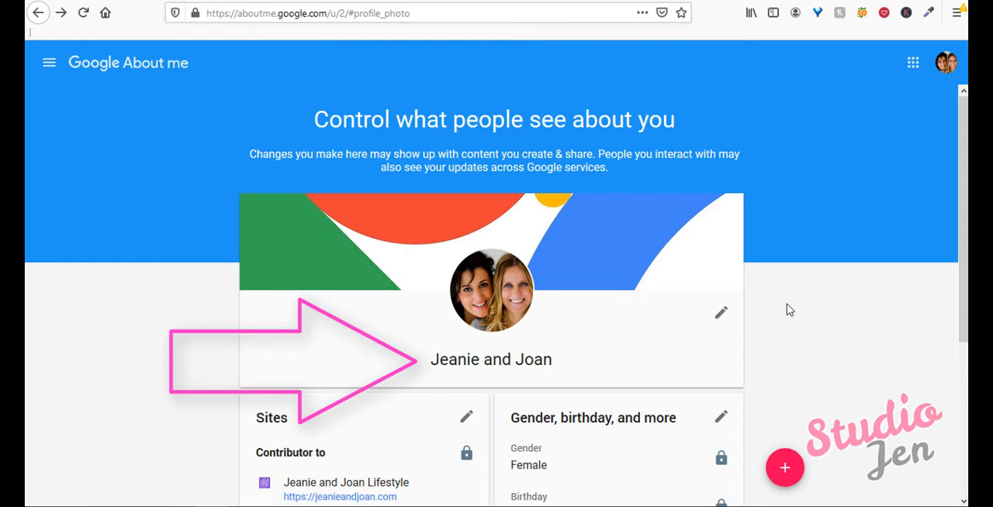
mouse_move(743, 317)
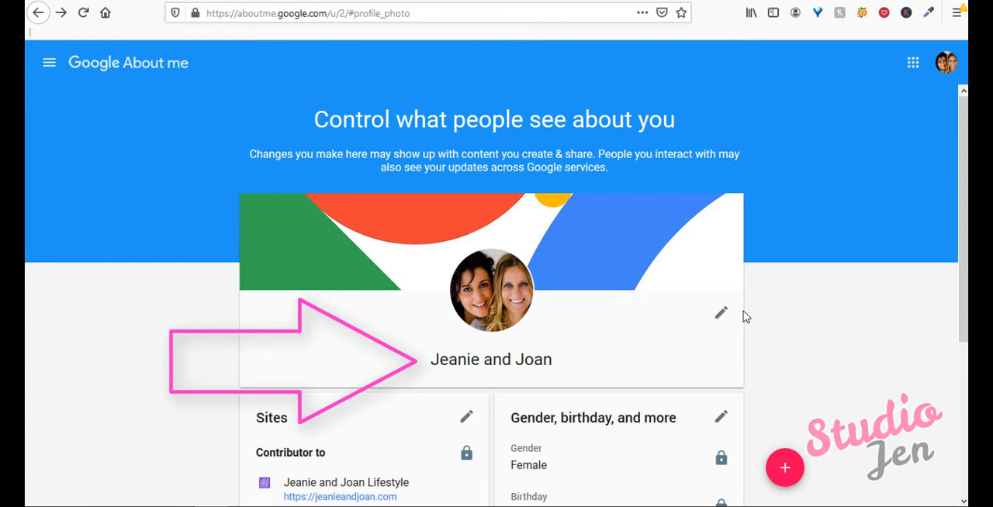
Edit the account name so First reads Fabulous and Last reads Reviews
click(721, 313)
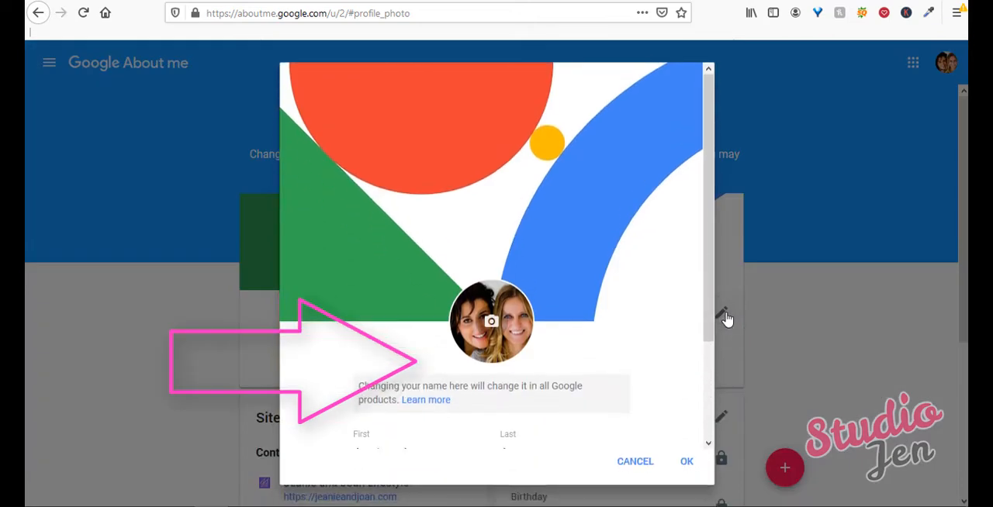
scroll(down, 3)
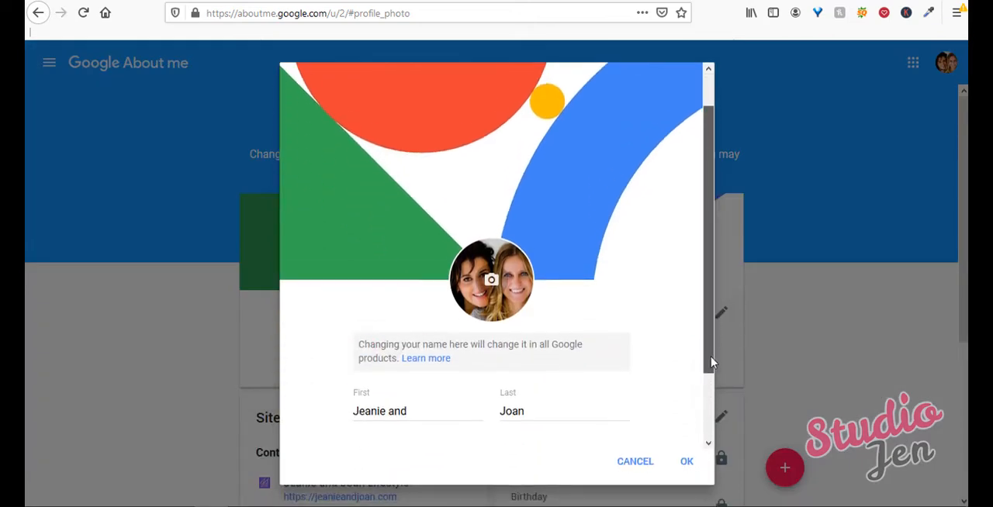
scroll(down, 3)
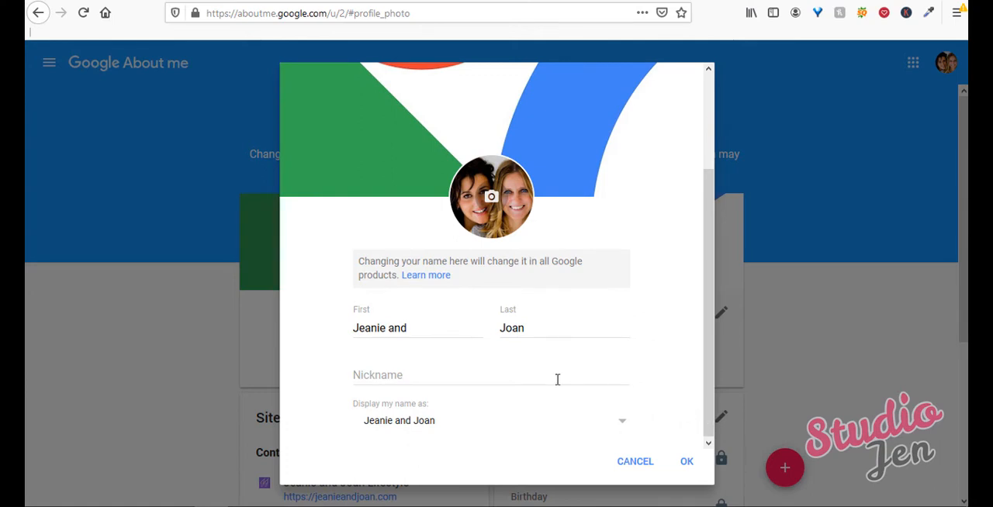
mouse_move(502, 356)
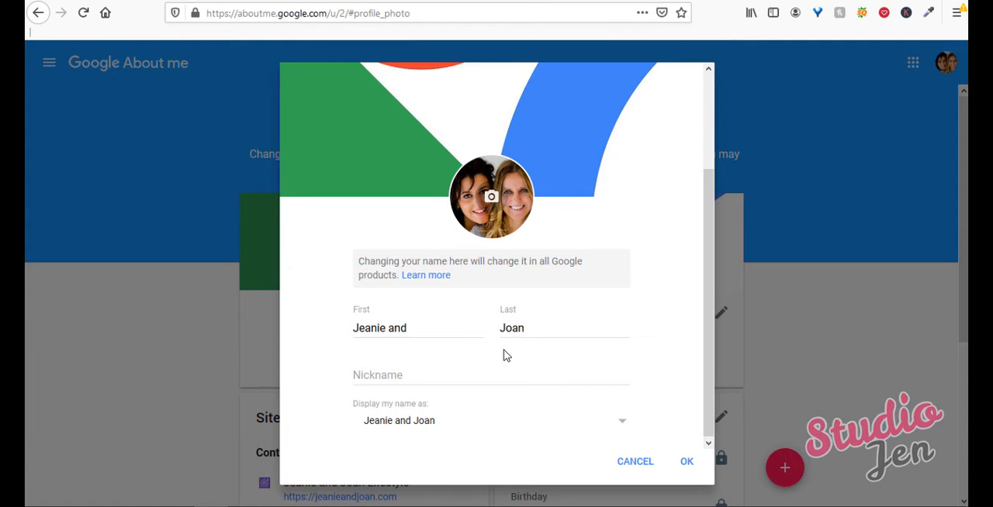
triple_click(379, 328)
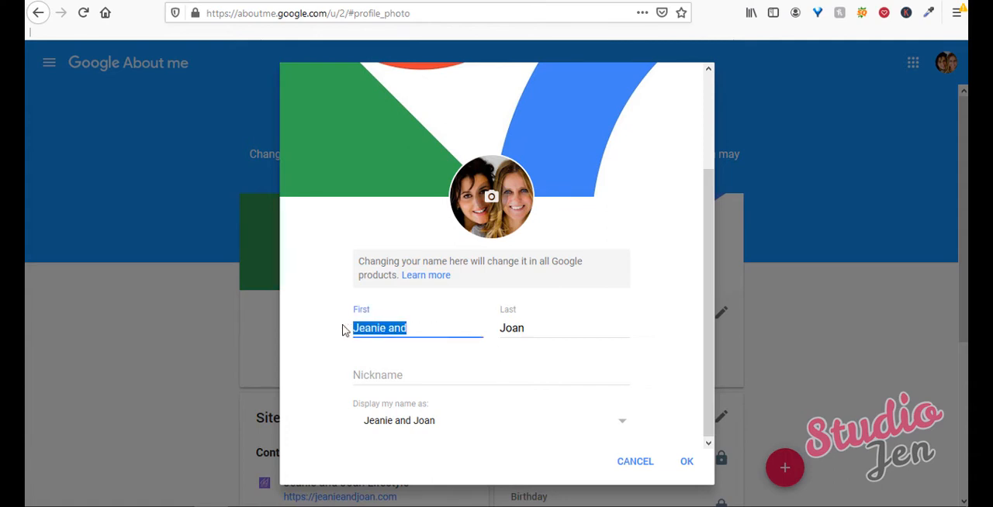
text(Fabulous)
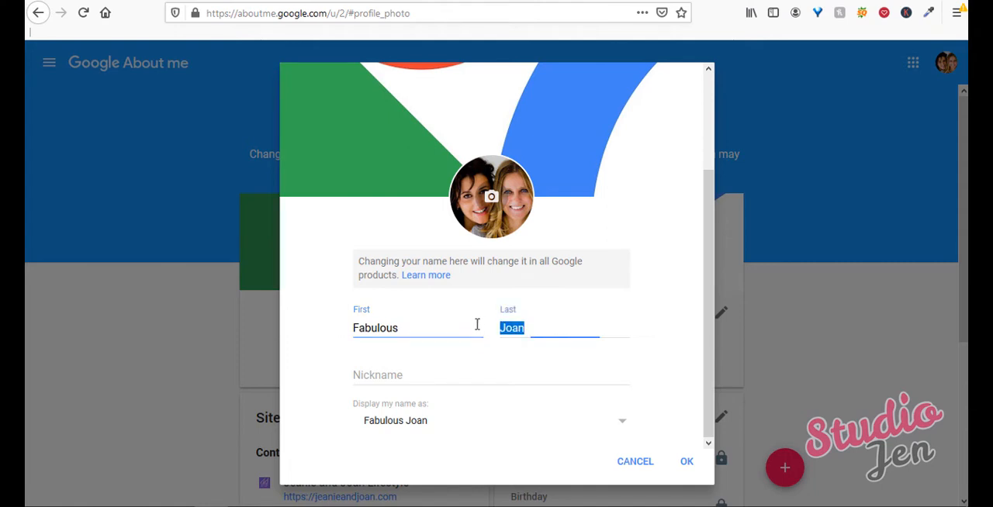
text(Reviews)
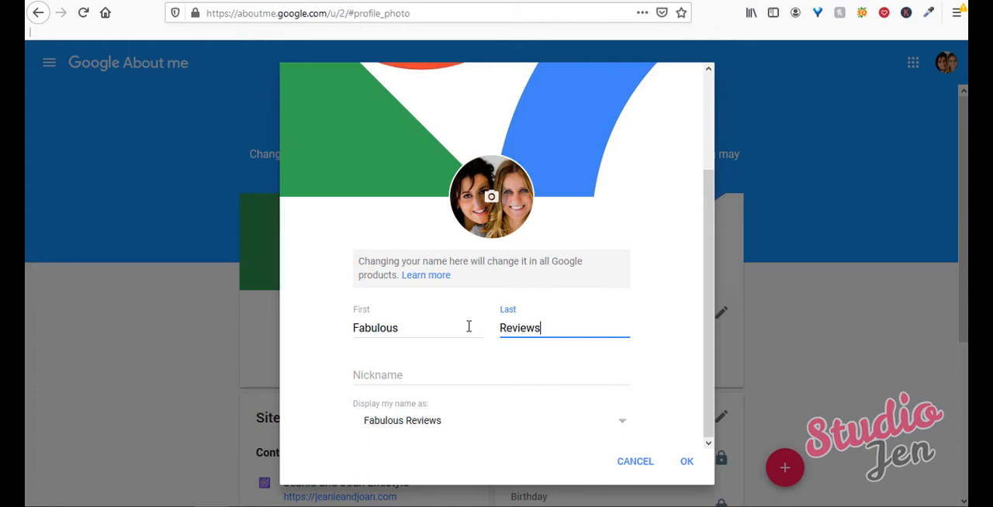
mouse_move(620, 456)
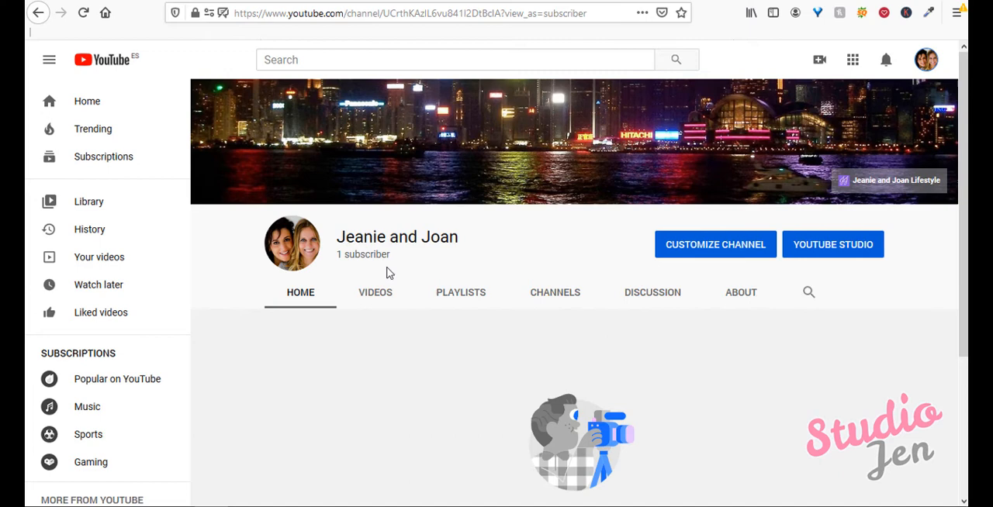
mouse_move(386, 268)
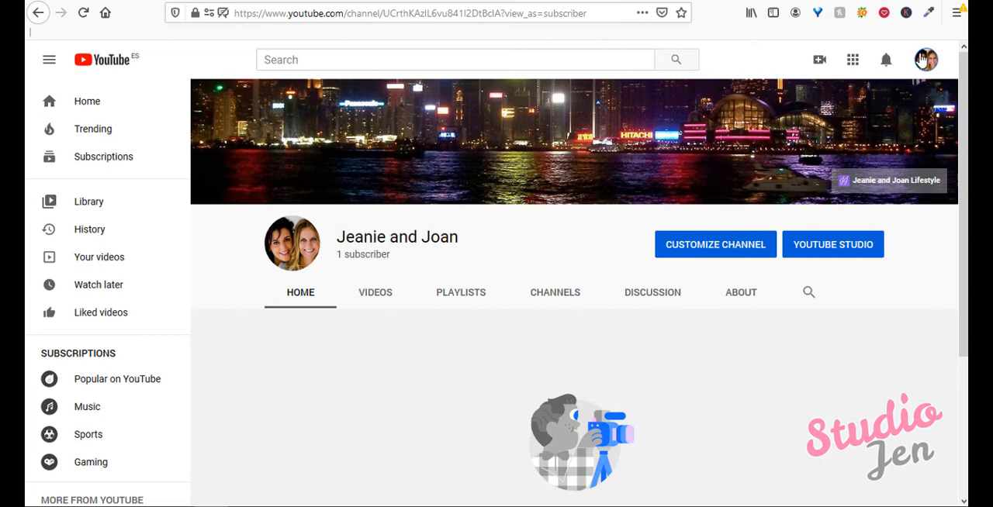
Reach Advanced settings and read that the channel is not eligible for a custom URL
click(926, 59)
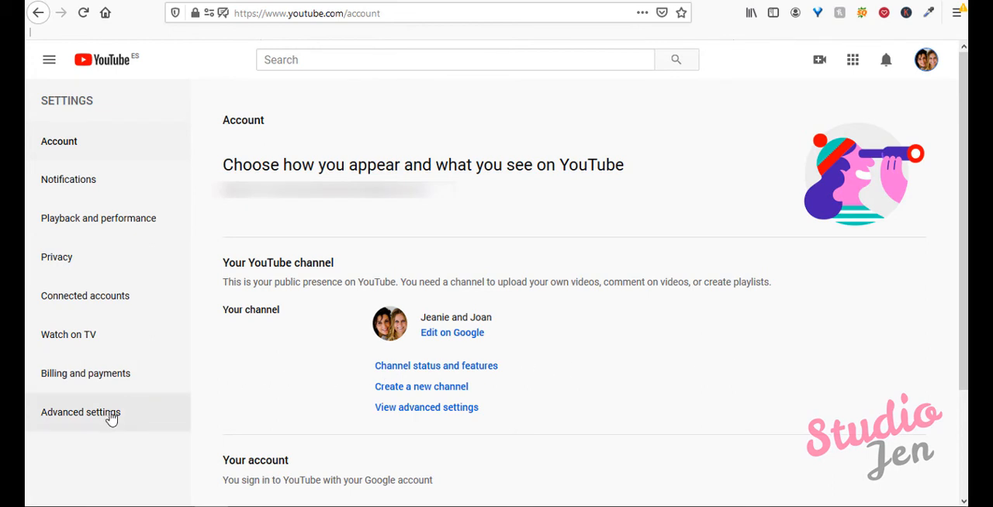
click(81, 412)
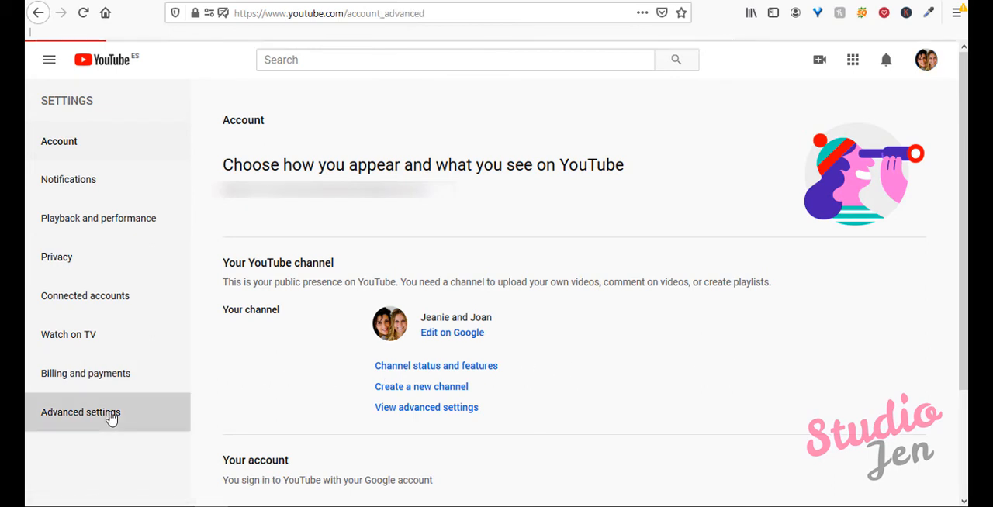
click(81, 412)
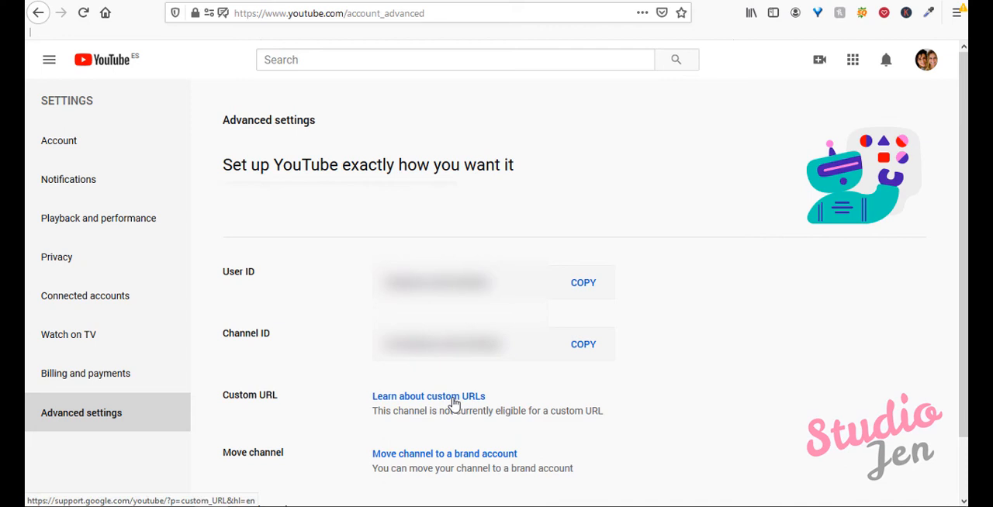
mouse_move(440, 411)
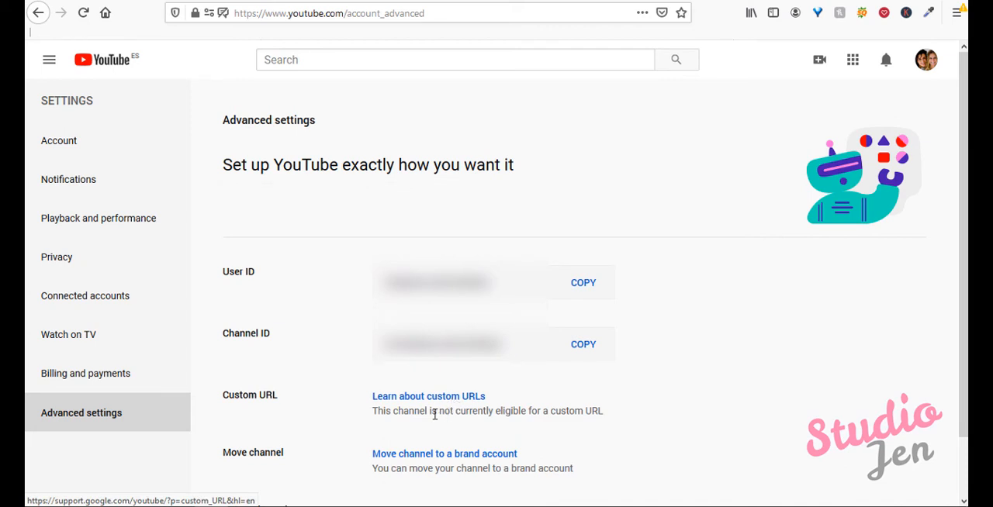
mouse_move(429, 432)
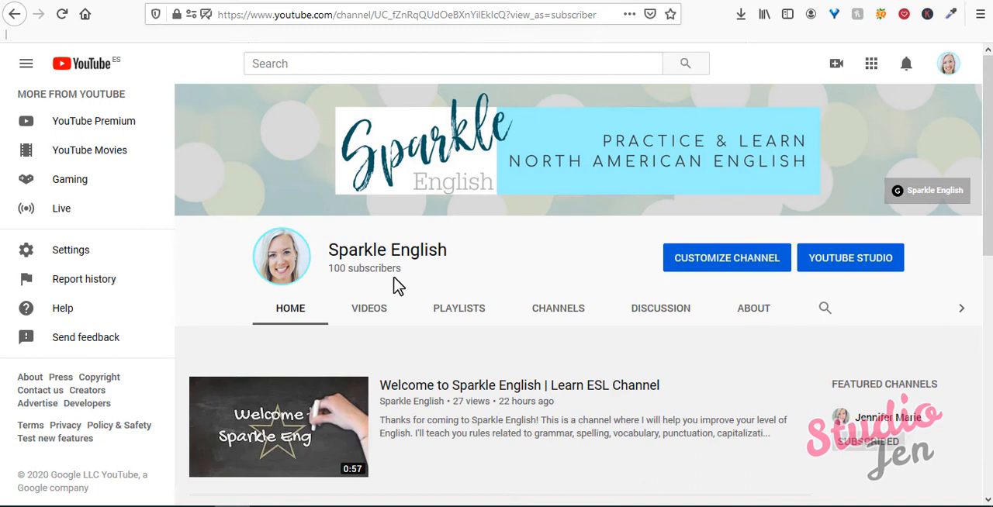
mouse_move(418, 288)
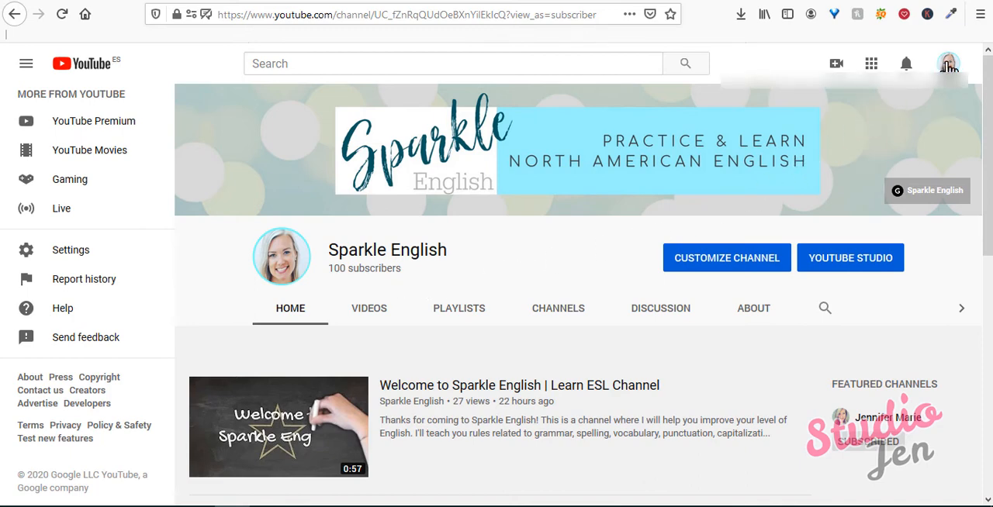
Reach the Sparkle English channel's Advanced settings showing custom URL eligibility
click(949, 62)
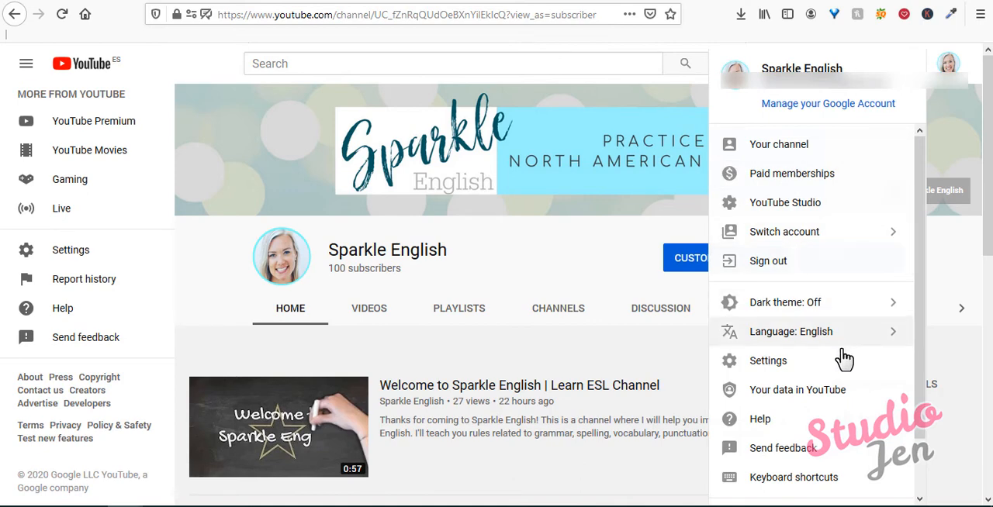
click(768, 360)
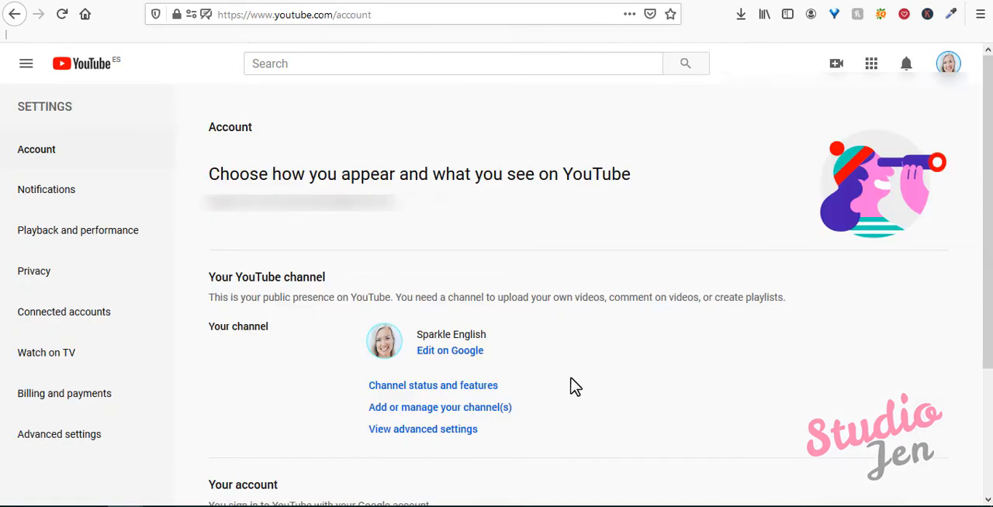
click(59, 435)
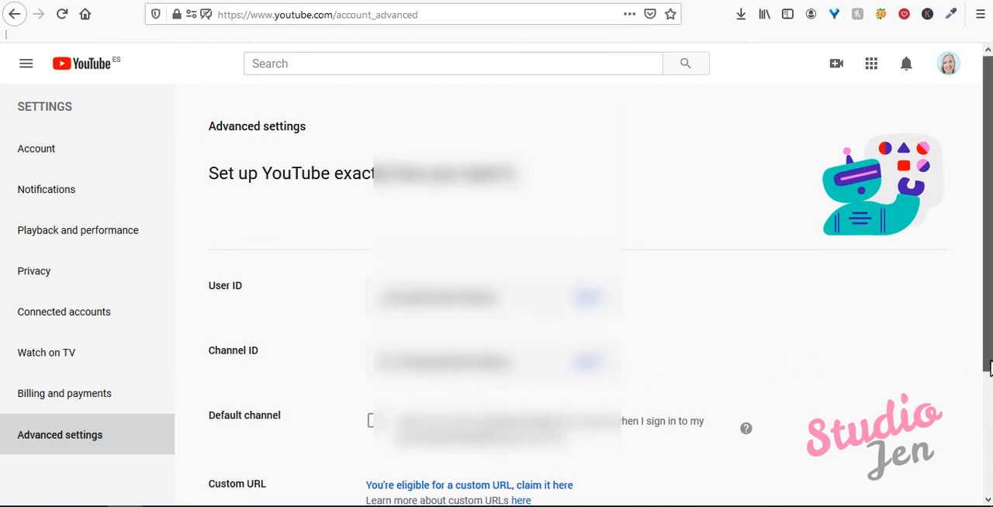
scroll(down, 3)
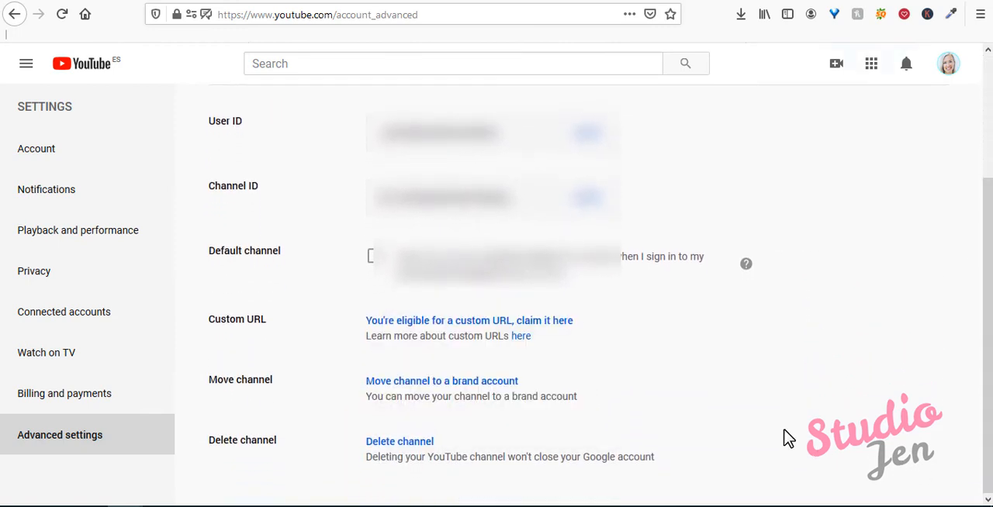
mouse_move(560, 326)
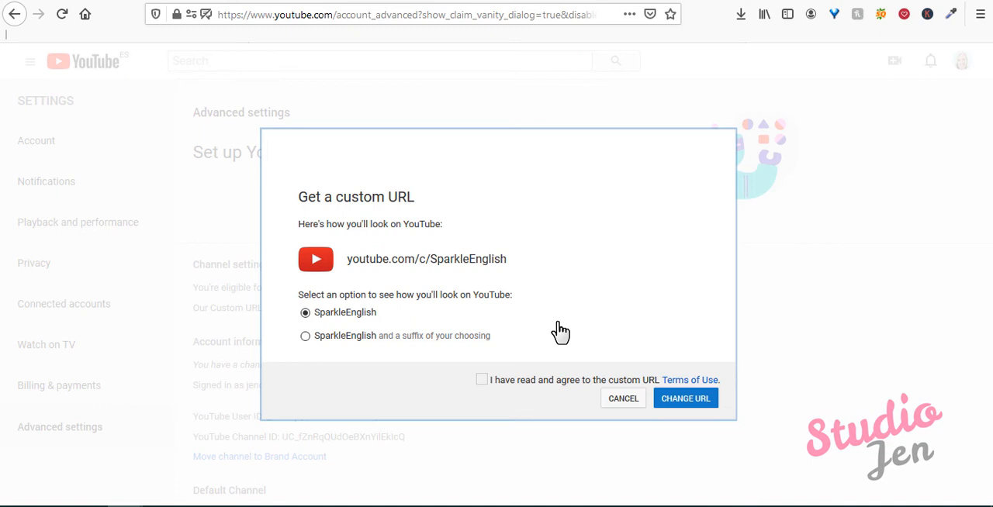
mouse_move(559, 330)
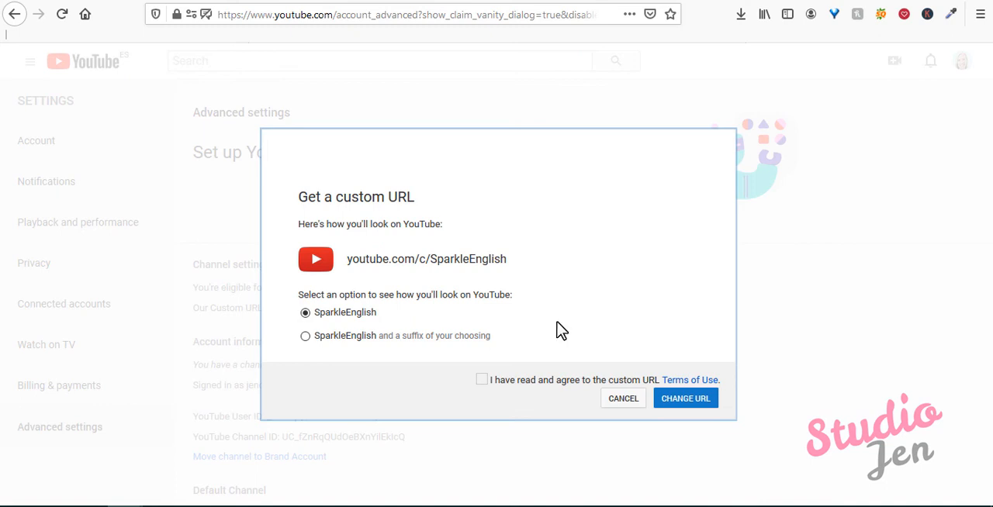
Choose the plain SparkleEnglish URL, agree to the terms, and confirm the change permanently
click(305, 335)
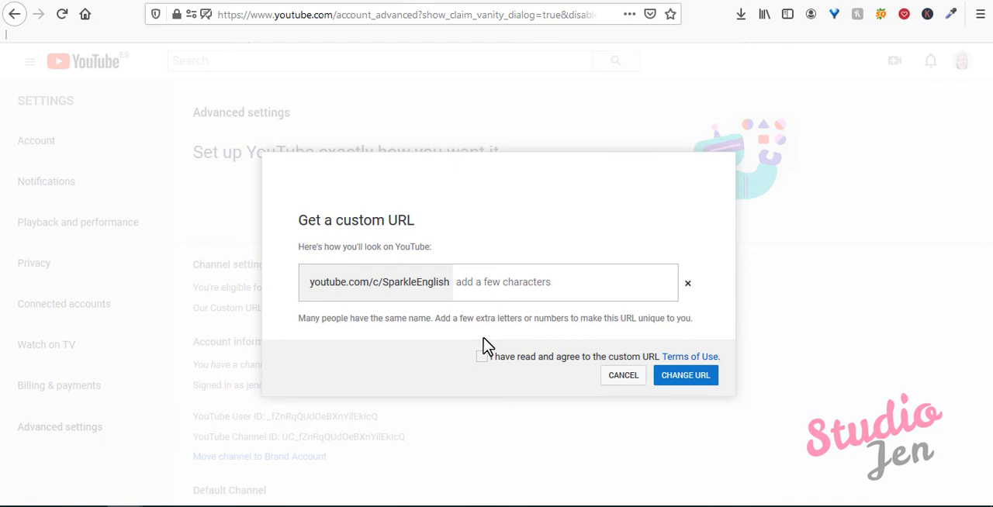
mouse_move(666, 315)
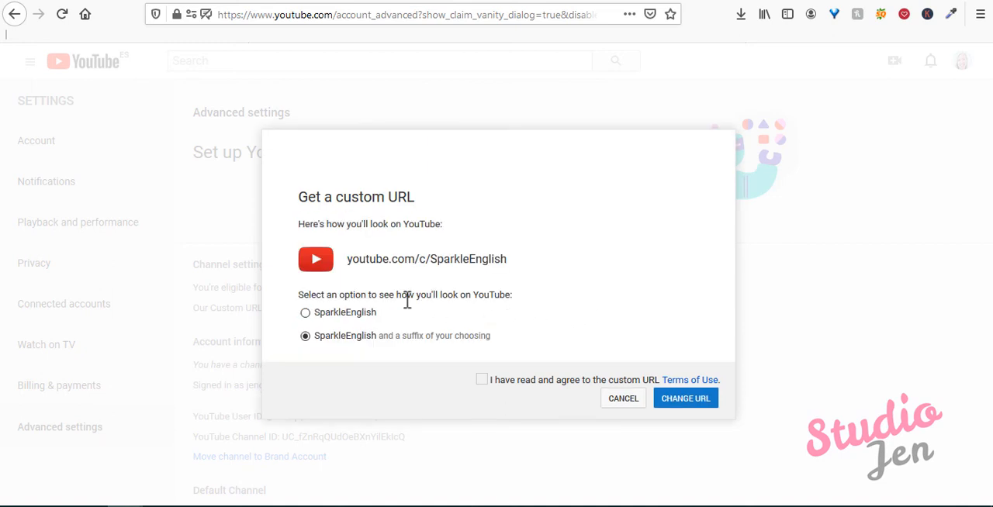
click(305, 311)
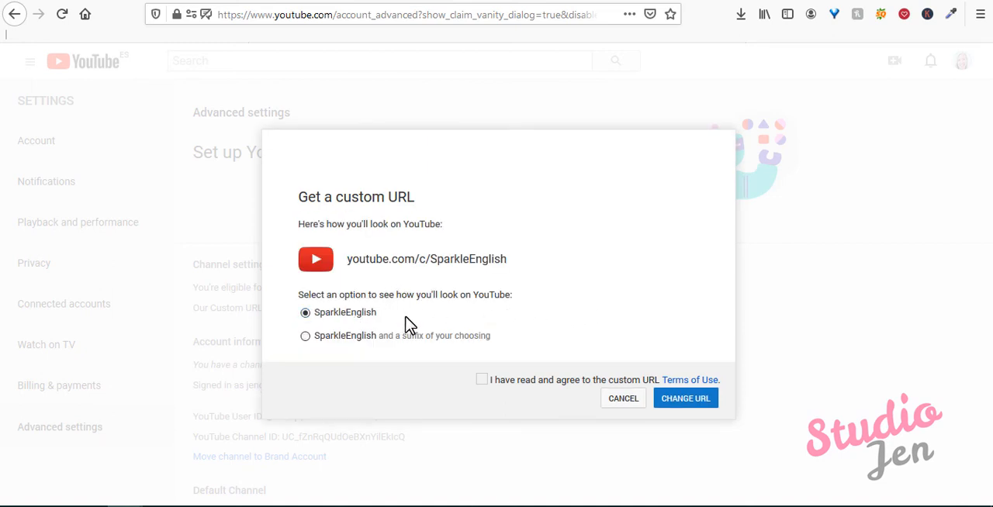
click(482, 380)
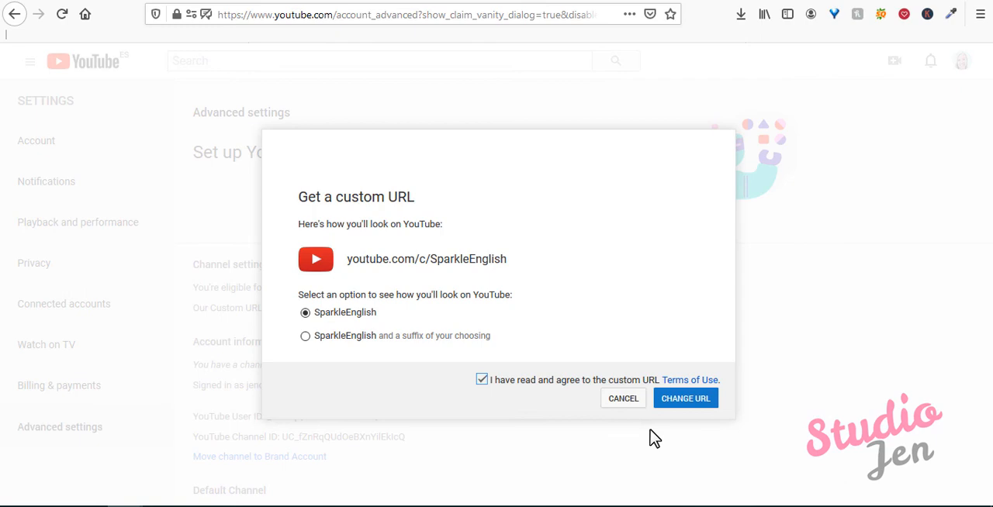
click(685, 398)
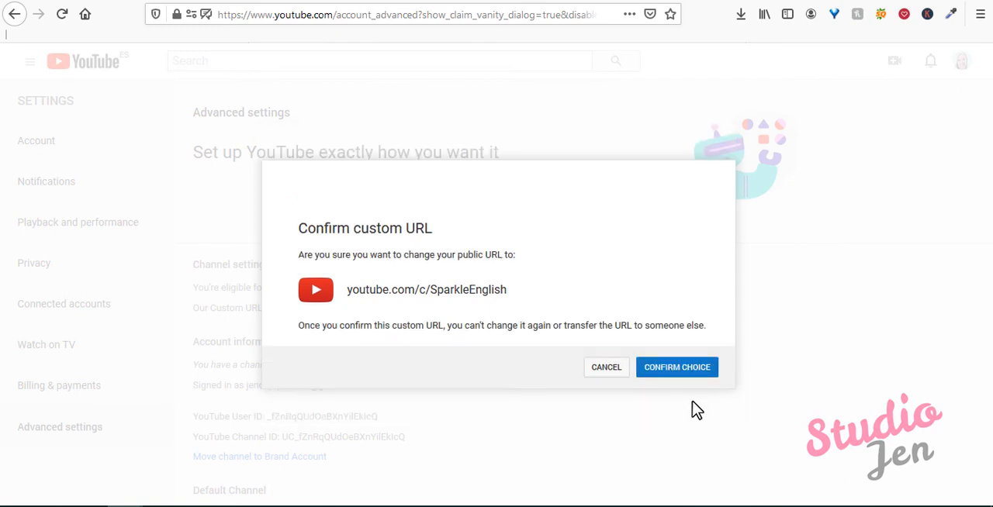
click(676, 367)
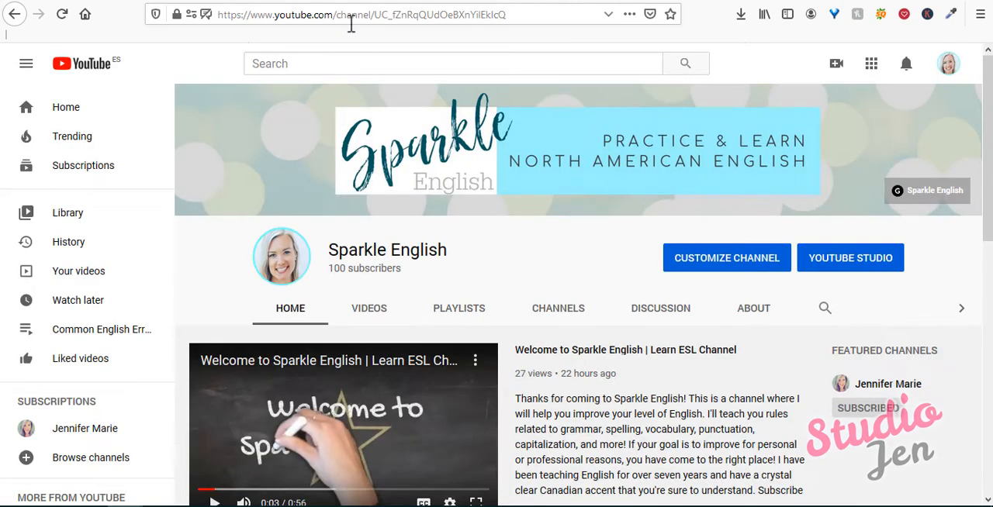
Visit youtube.com/c/sparkleenglish to confirm it loads the Sparkle English channel
click(349, 14)
text(https://www.youtube.com/c/)
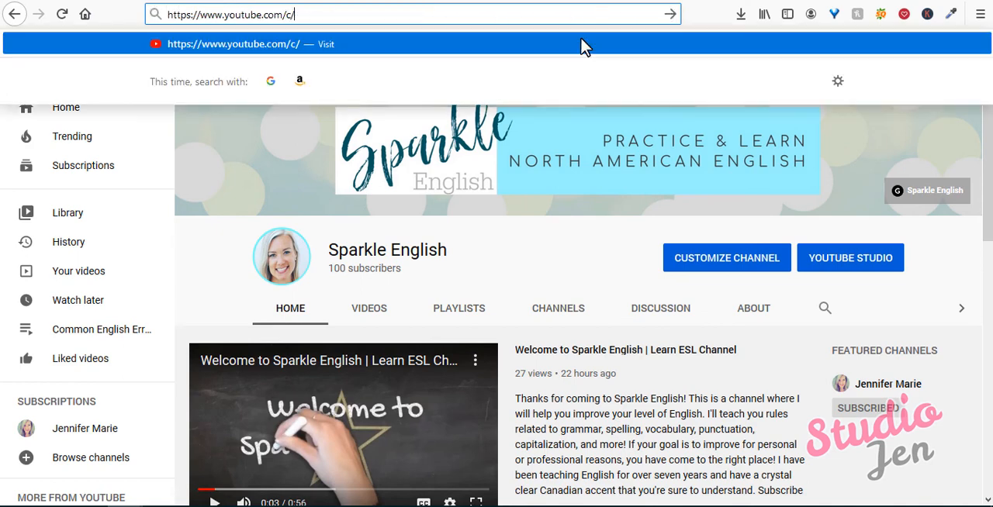
text(sparkleenglish)
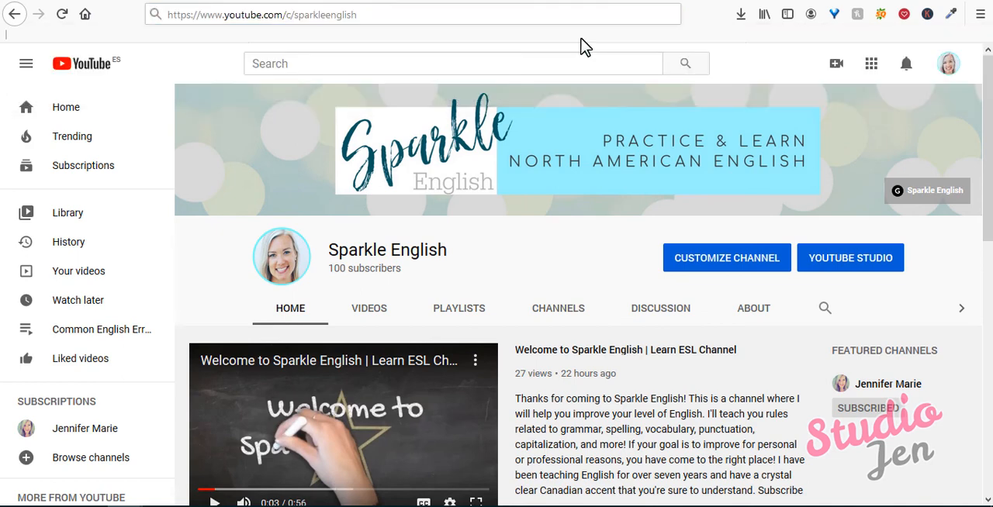